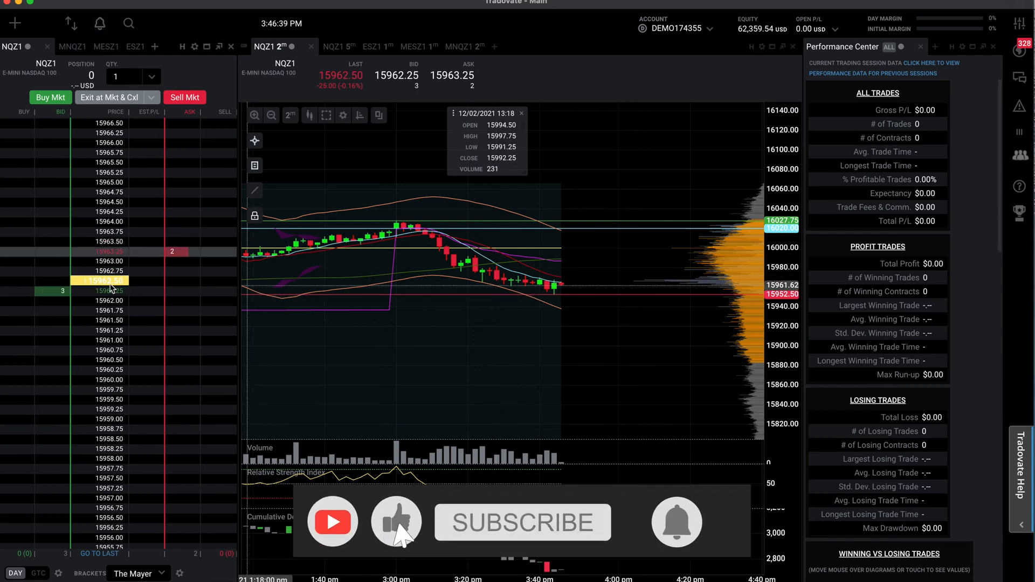
# Step: Bring up The Mayer bracket's settings showing take profit 20.00 and stop loss 7.00
pyautogui.click(179, 573)
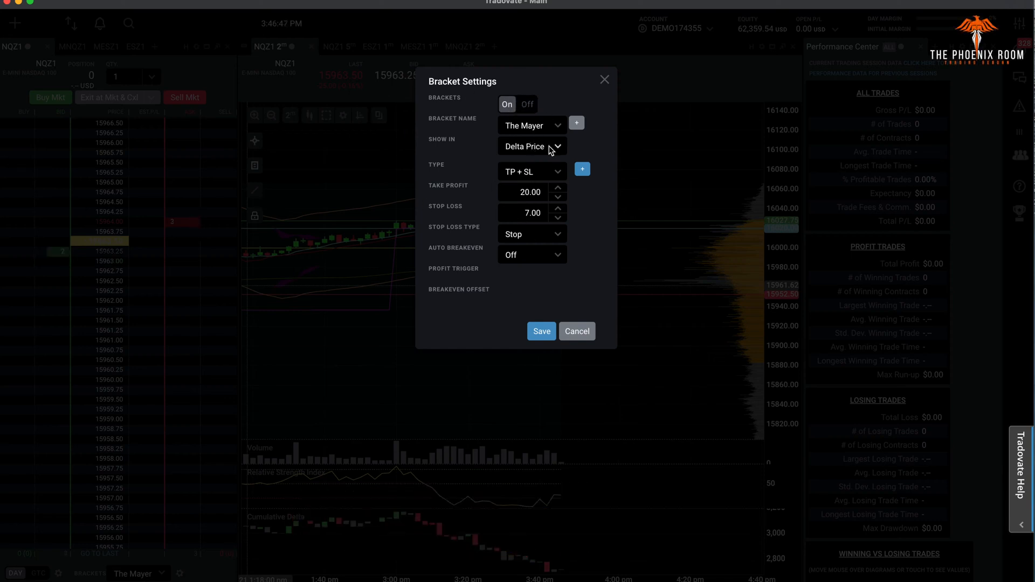
pyautogui.click(530, 145)
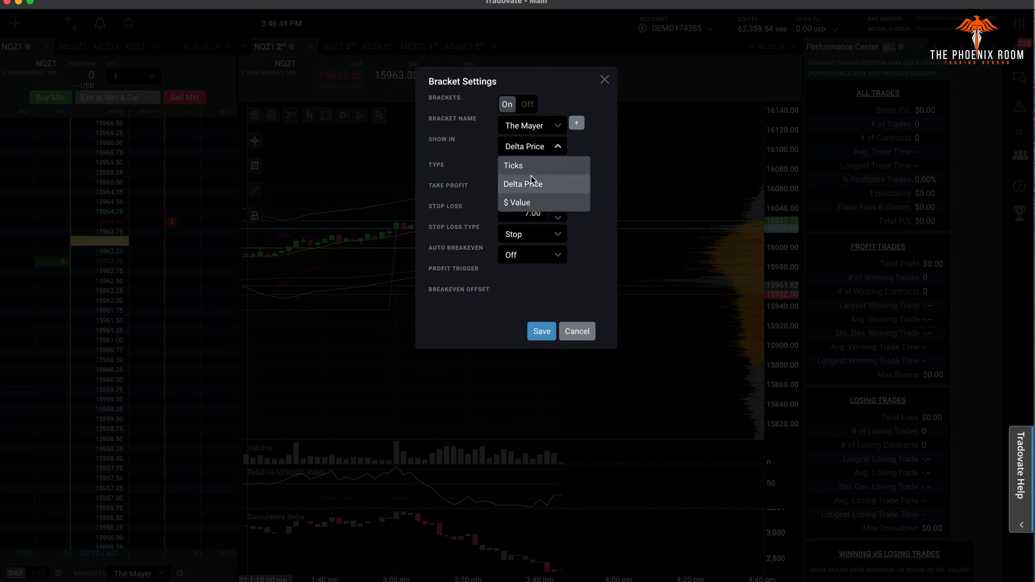
pyautogui.click(516, 202)
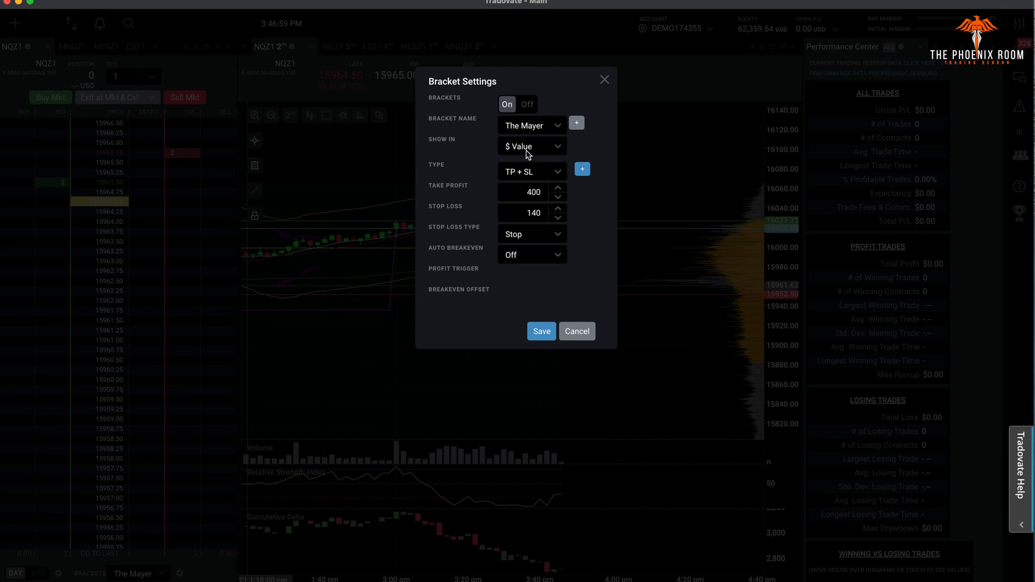
pyautogui.click(532, 146)
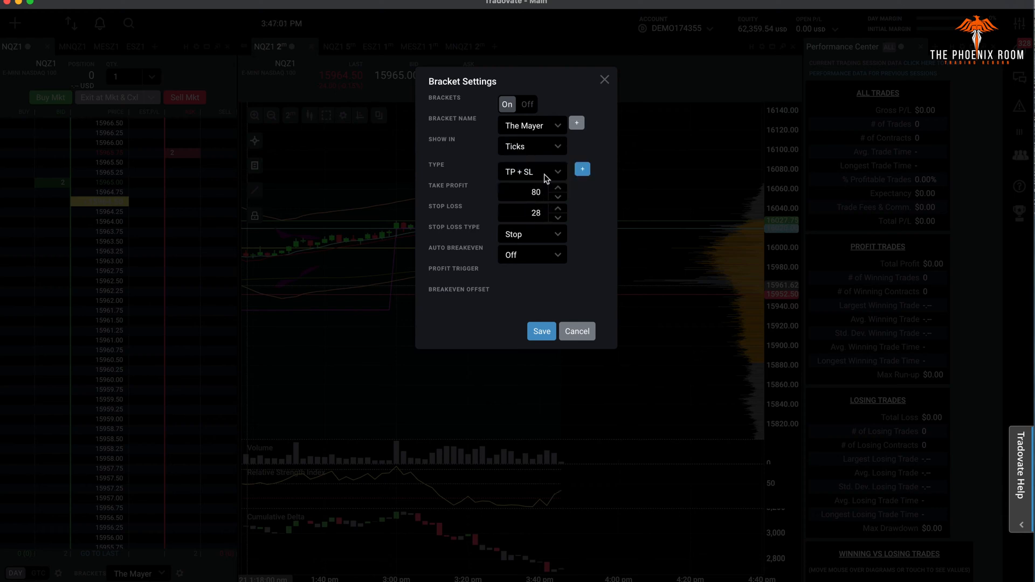
pyautogui.click(531, 145)
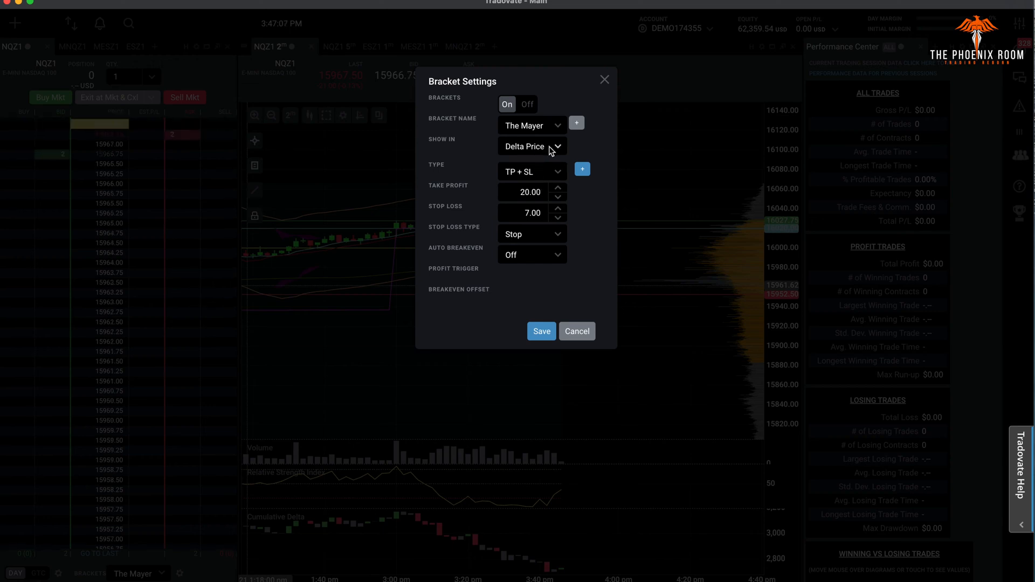
pyautogui.click(531, 145)
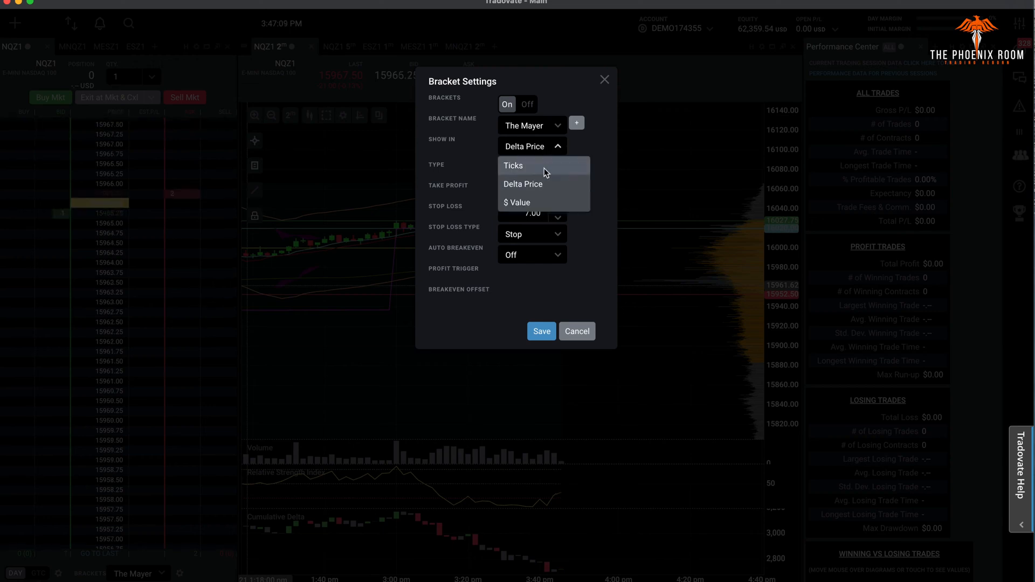
pyautogui.click(513, 166)
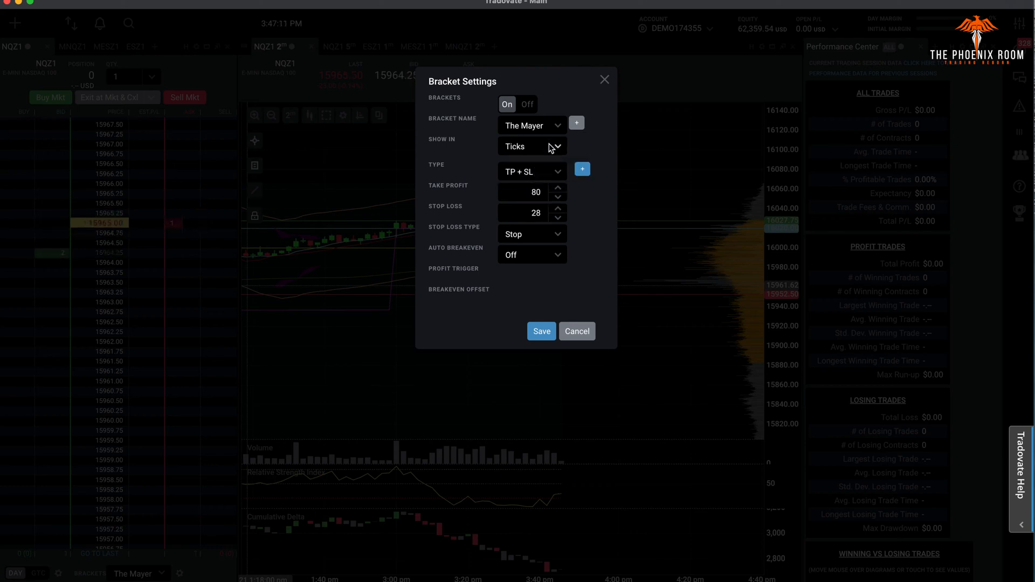
pyautogui.click(531, 146)
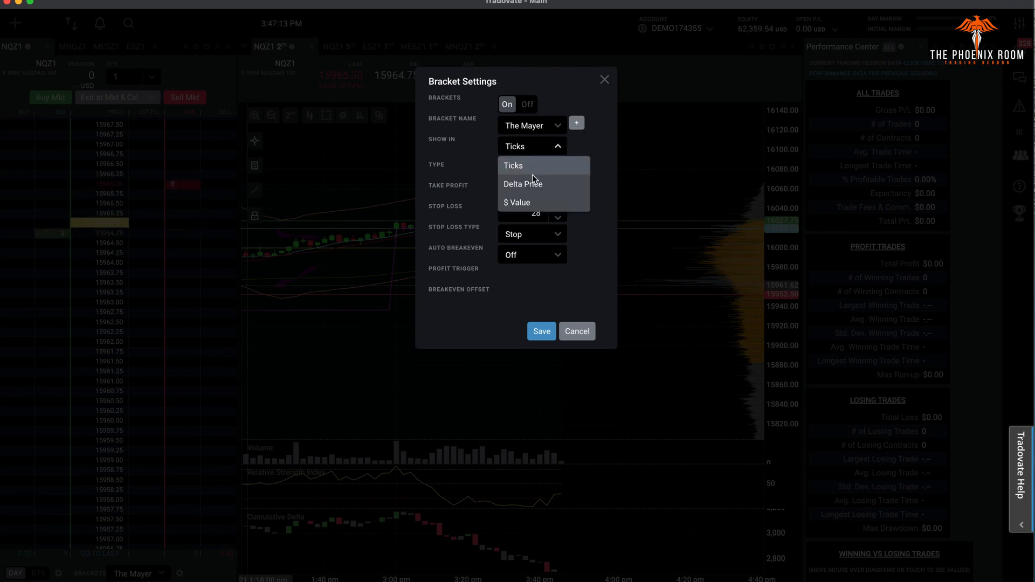
pyautogui.click(521, 183)
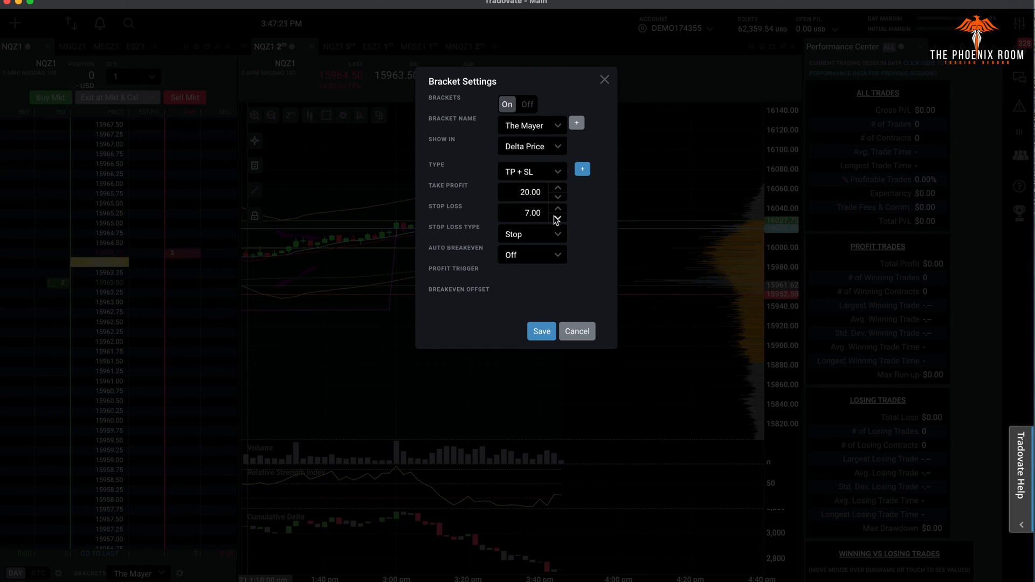
pyautogui.moveTo(578, 213)
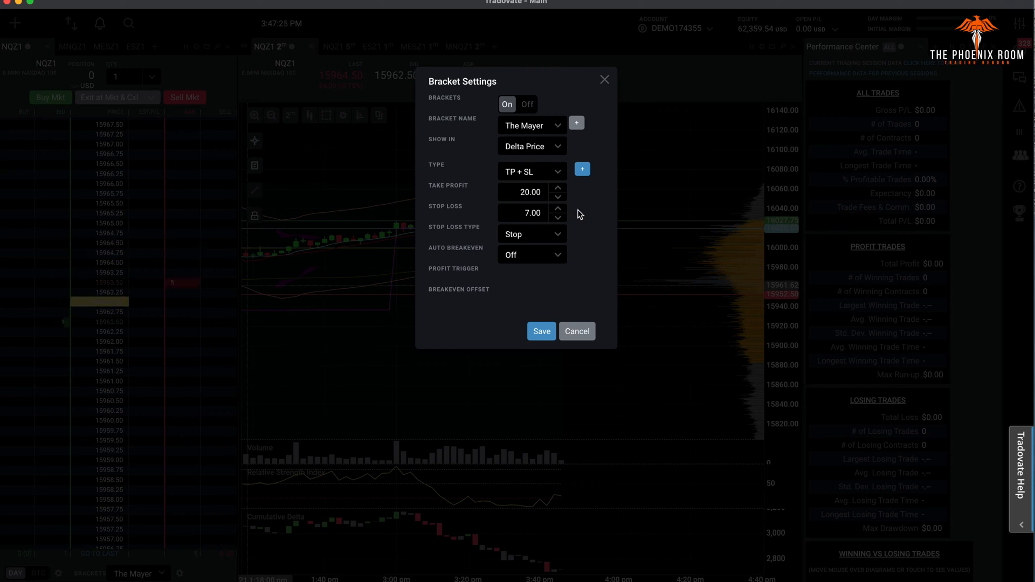
# Step: Keep the stop loss as a plain Stop, turn auto breakeven on and set the breakeven offset to 1.00
pyautogui.click(531, 234)
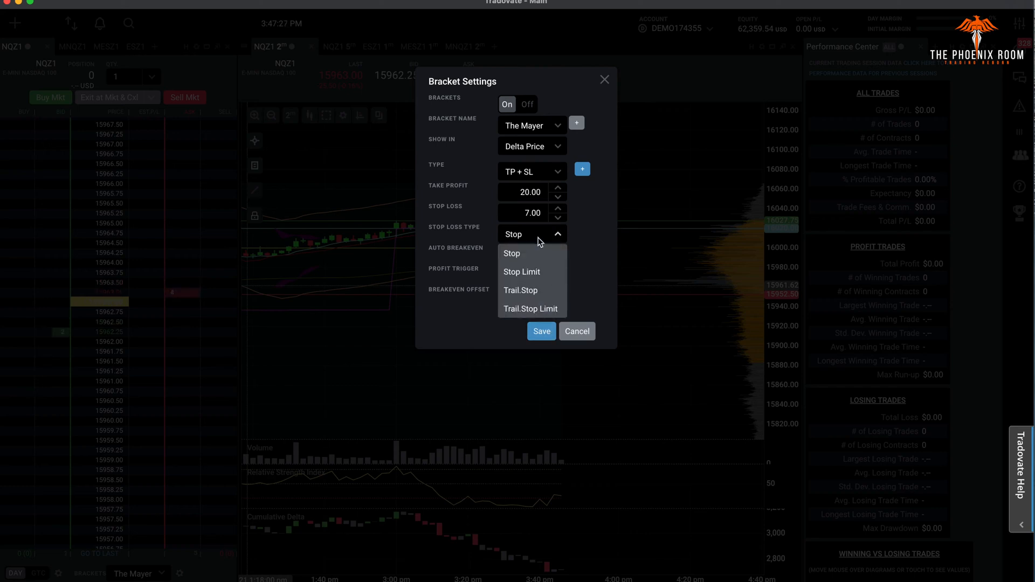
pyautogui.click(511, 252)
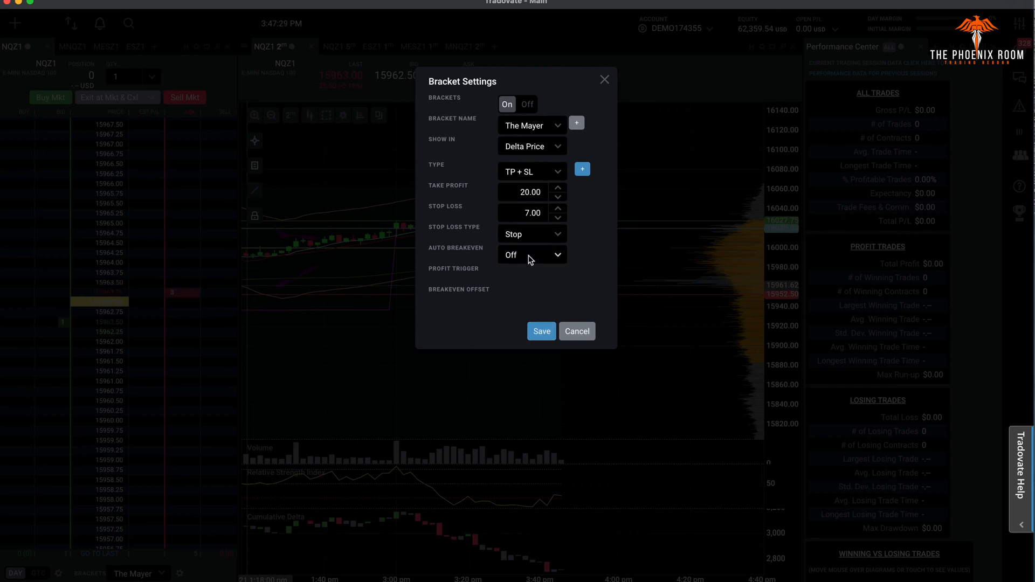
pyautogui.click(530, 254)
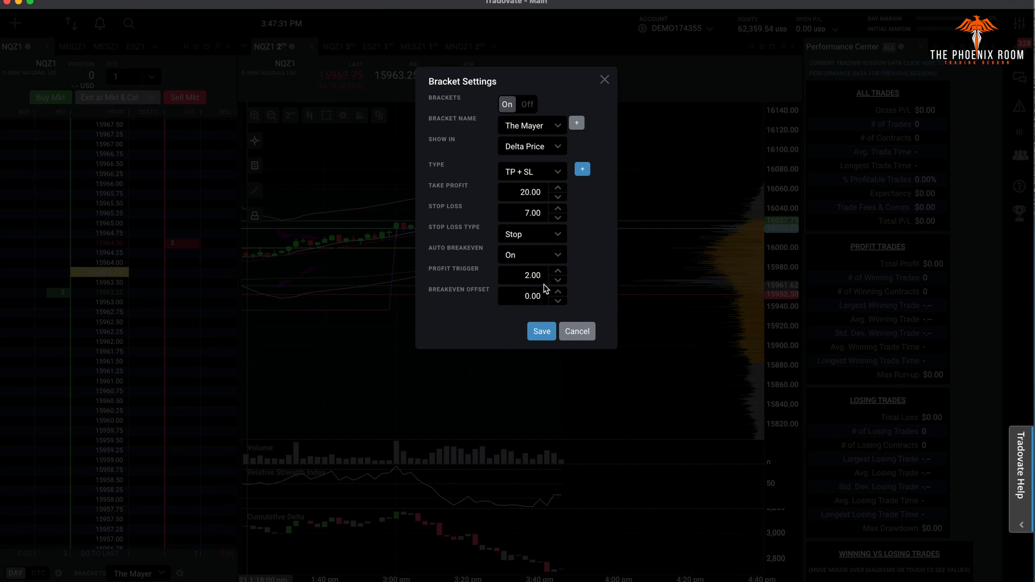
pyautogui.click(557, 292)
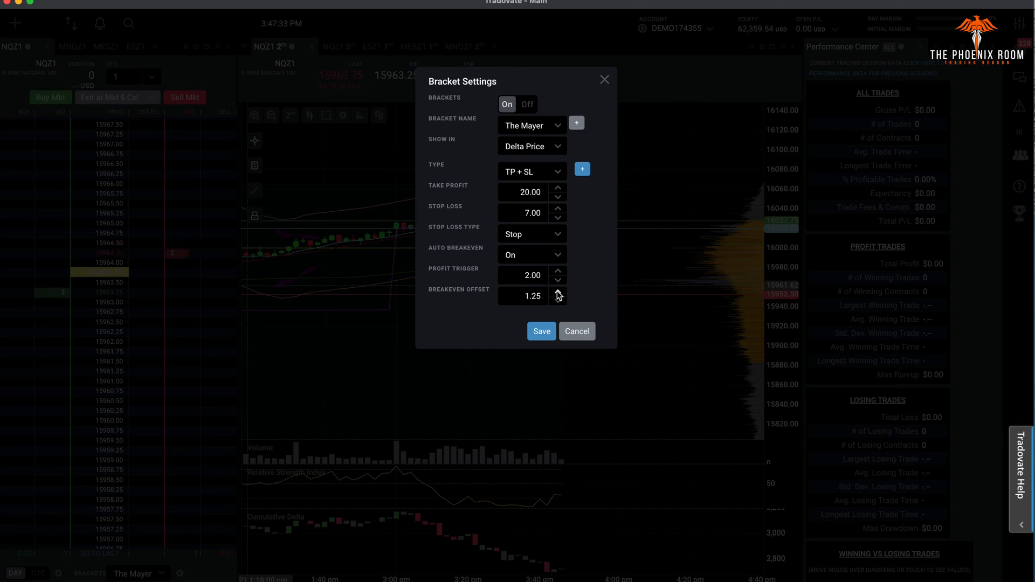
pyautogui.click(558, 300)
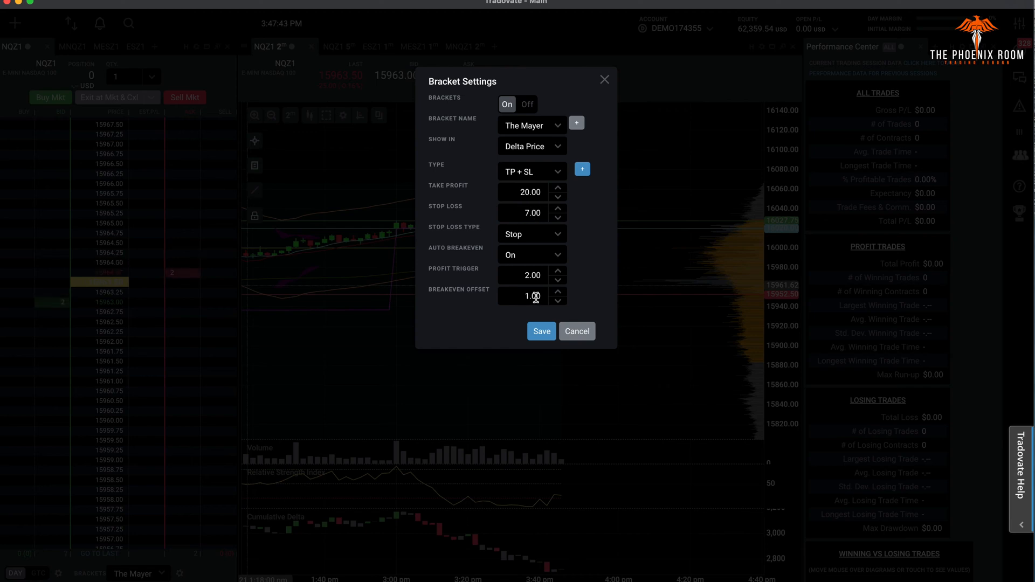
pyautogui.moveTo(481, 102)
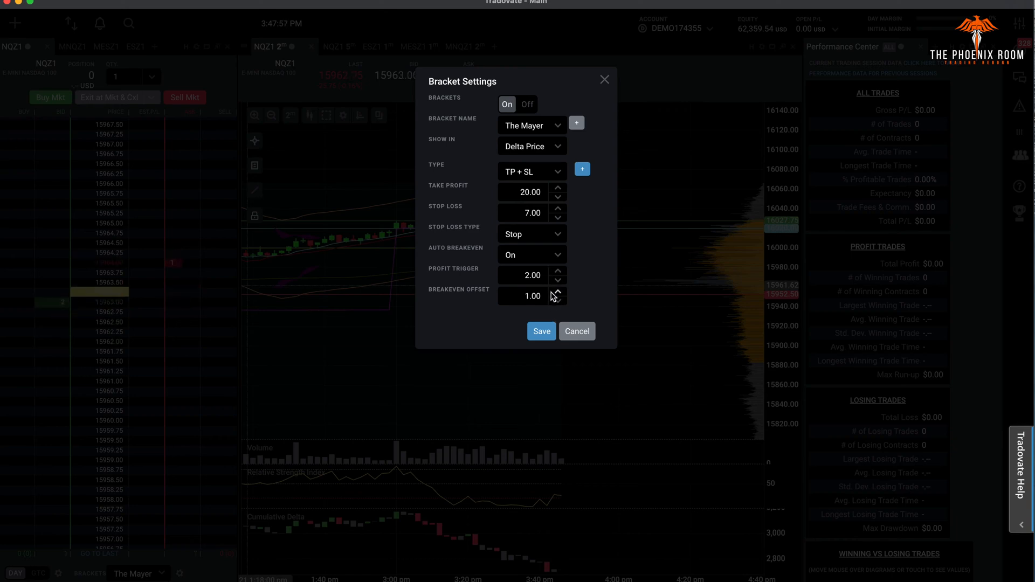
# Step: Lower the profit trigger to 0.50 with a 1.00 breakeven offset and close the bracket settings
pyautogui.click(557, 281)
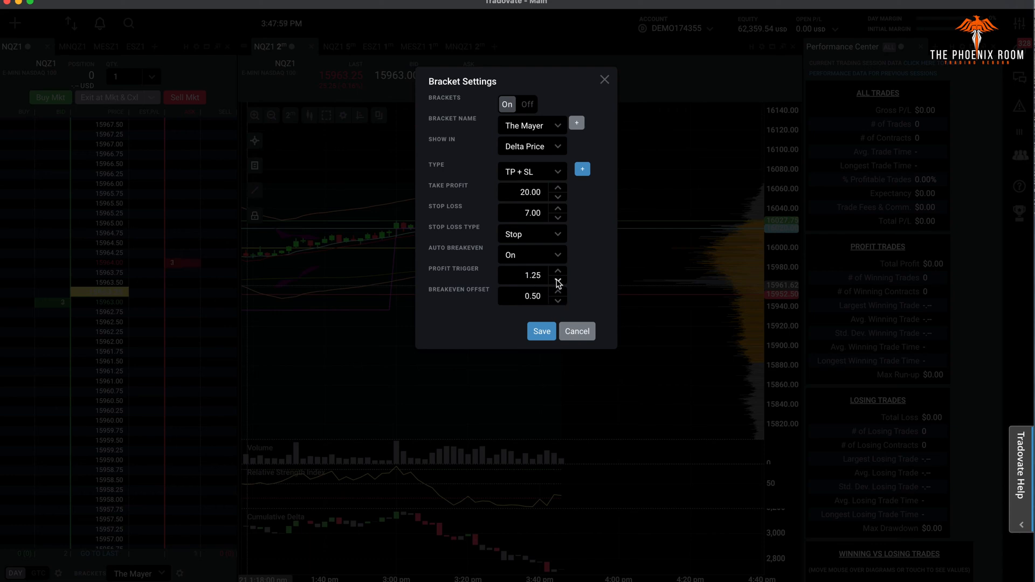
pyautogui.click(557, 280)
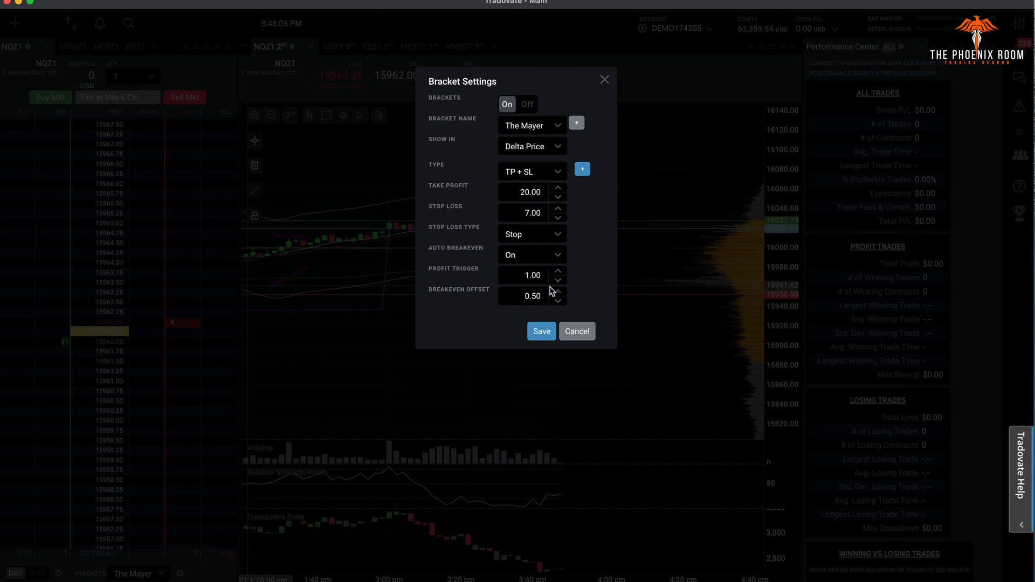
pyautogui.click(558, 292)
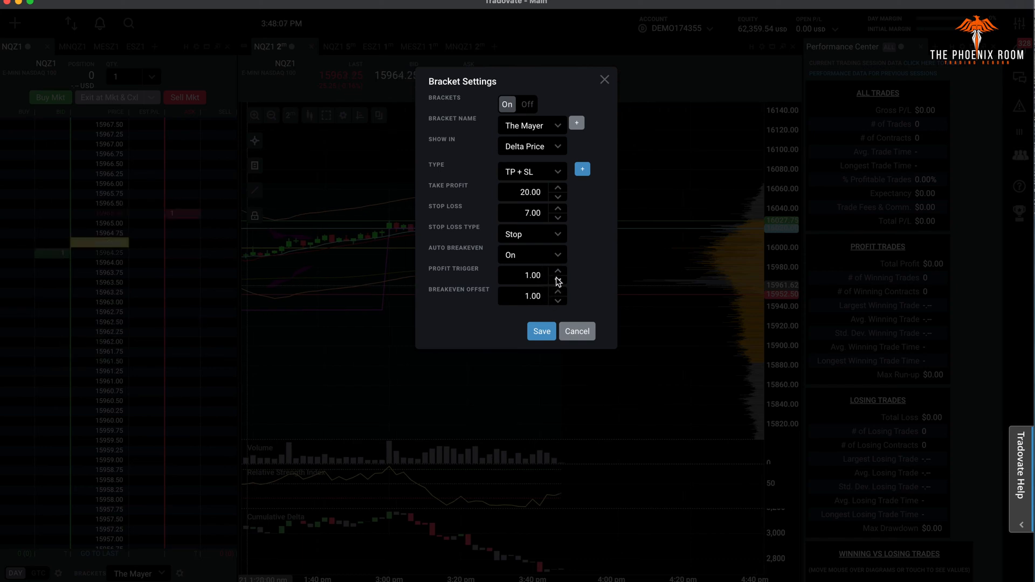
pyautogui.click(558, 278)
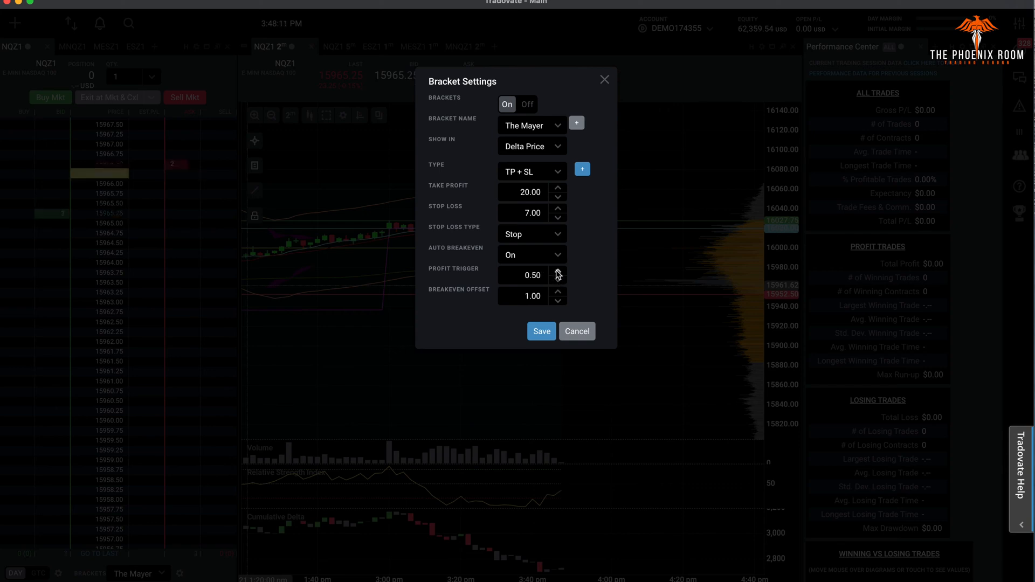
pyautogui.click(557, 272)
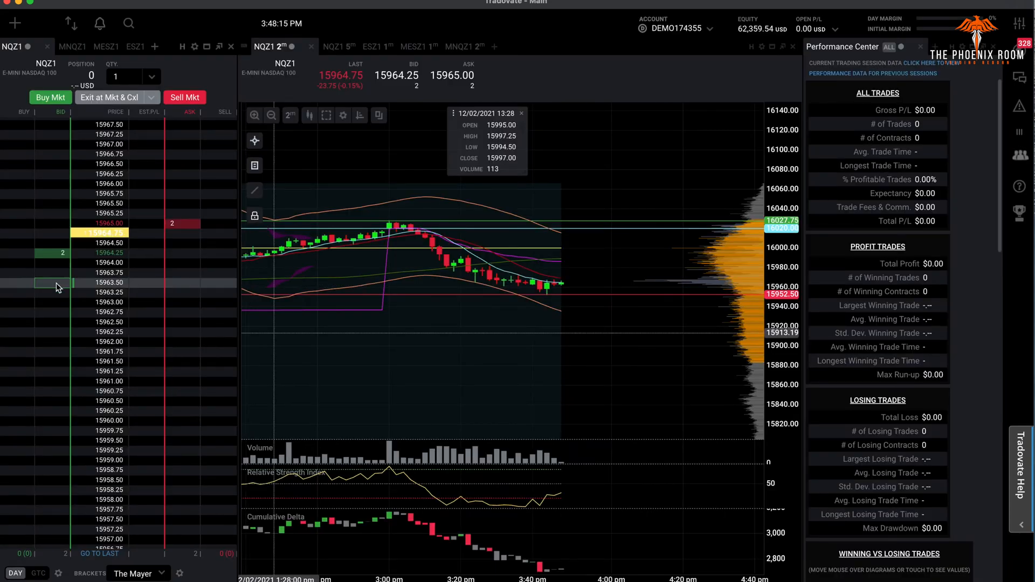
# Step: Enter and exit a one-contract NQZ1 position at market, then turn auto breakeven on for The Mayer
pyautogui.click(61, 292)
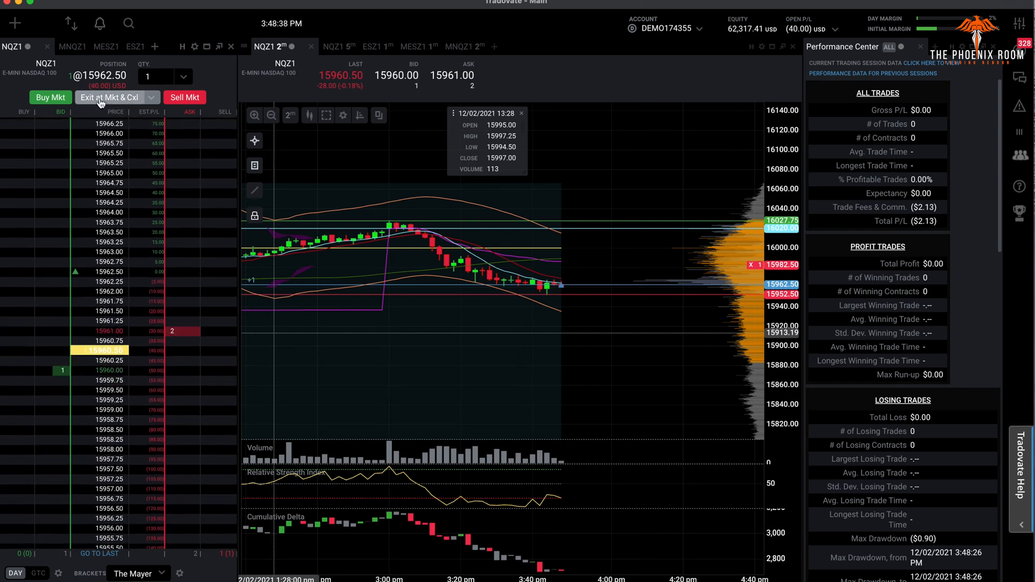
pyautogui.click(110, 97)
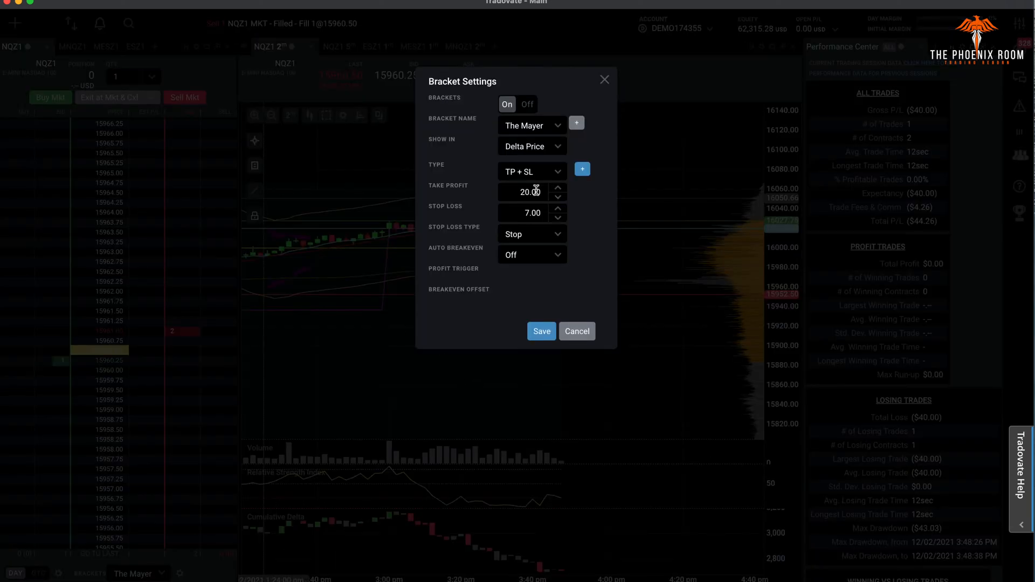
pyautogui.click(531, 255)
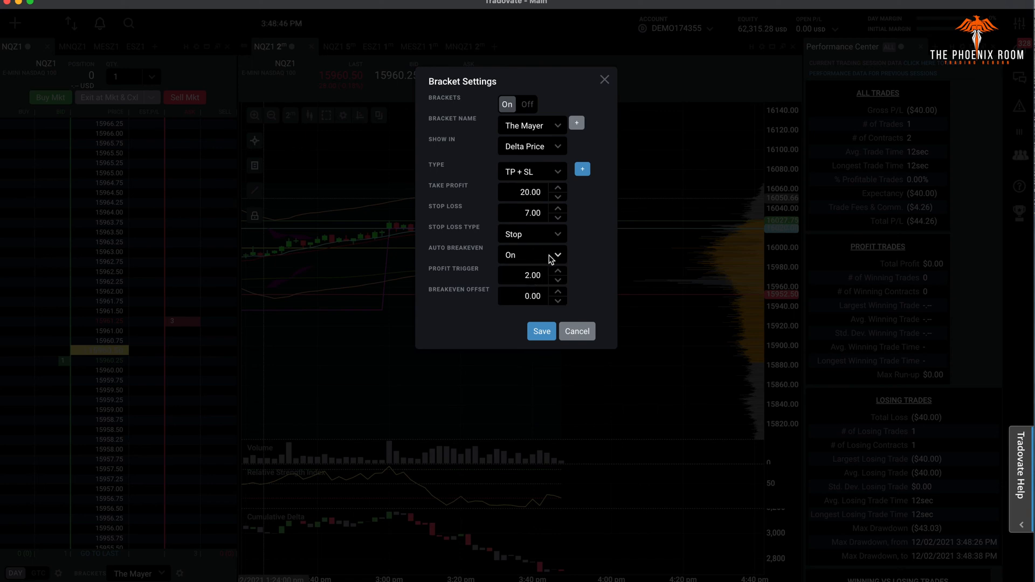
# Step: Create a new bracket named SL and make it stop-loss only
pyautogui.click(532, 256)
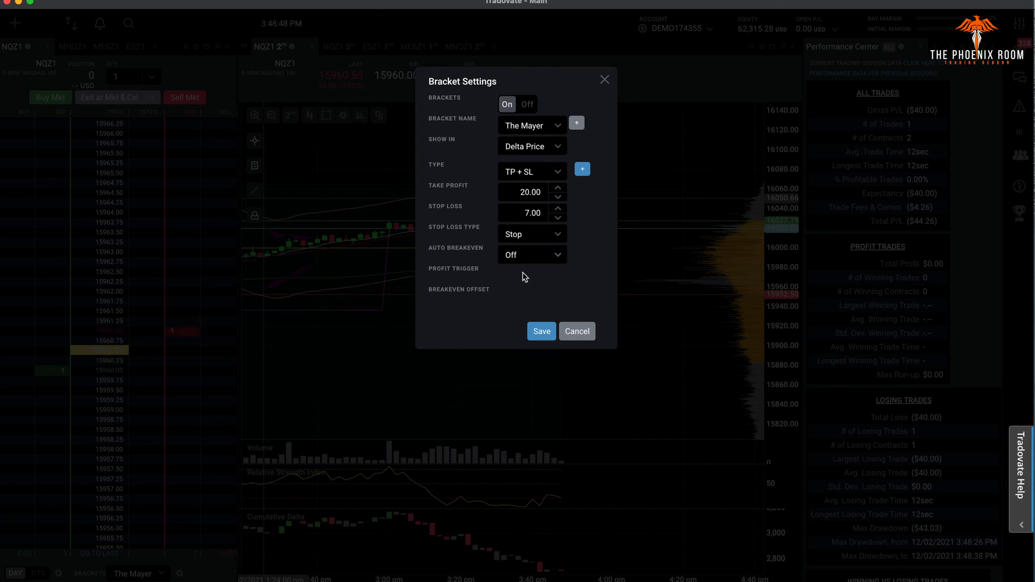
pyautogui.click(532, 125)
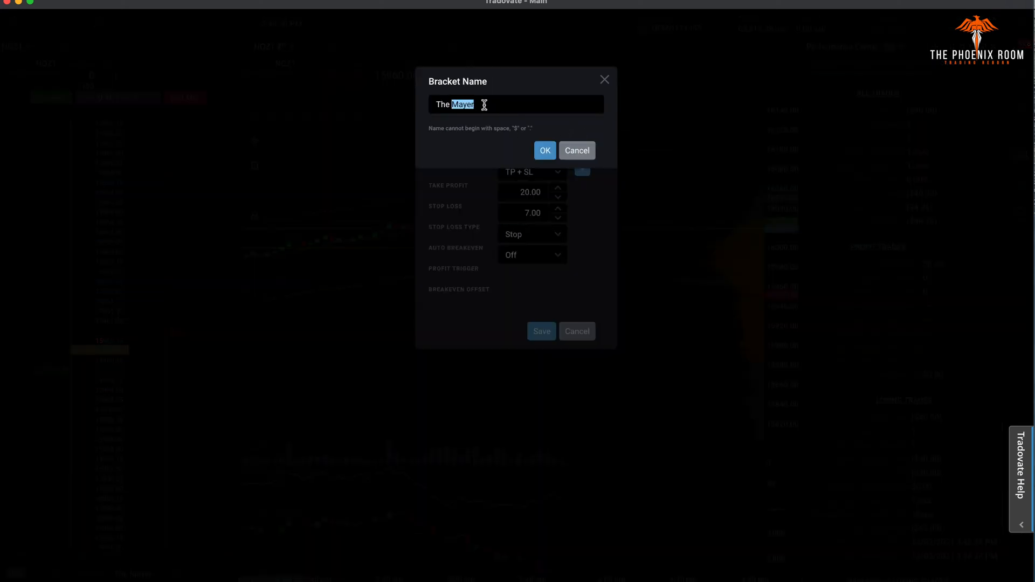
pyautogui.write('SL')
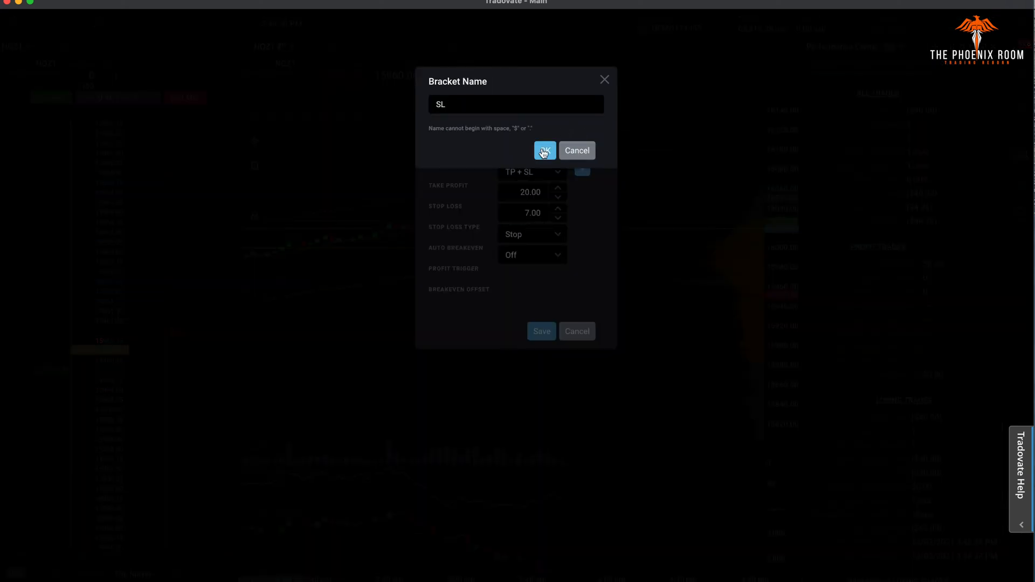
pyautogui.click(544, 150)
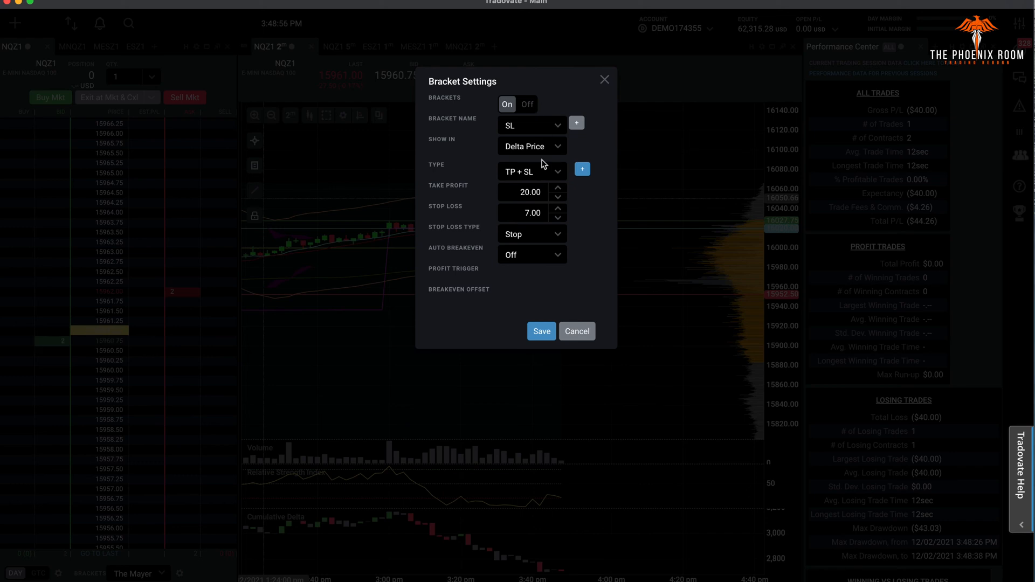
pyautogui.click(531, 172)
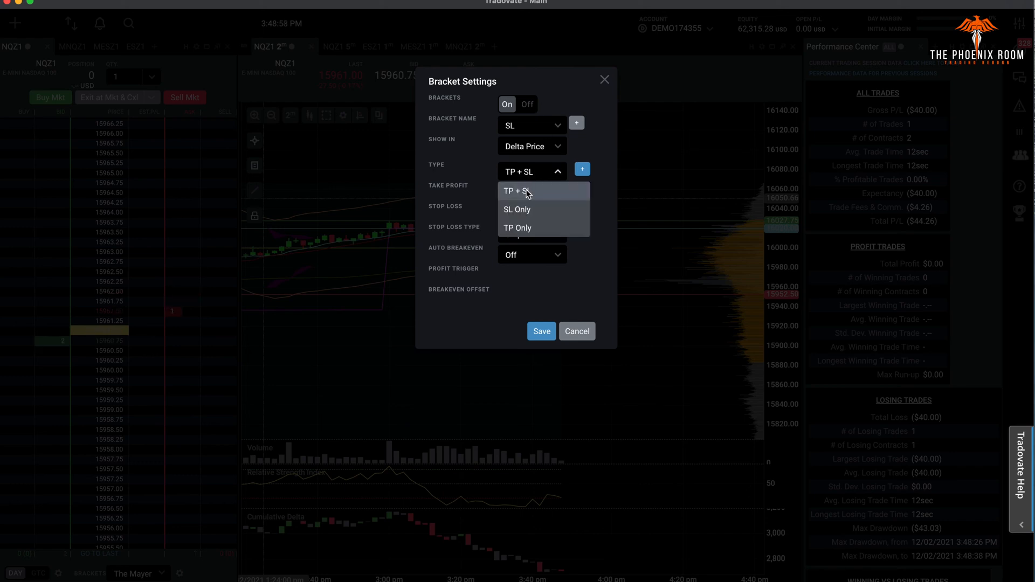
pyautogui.moveTo(520, 213)
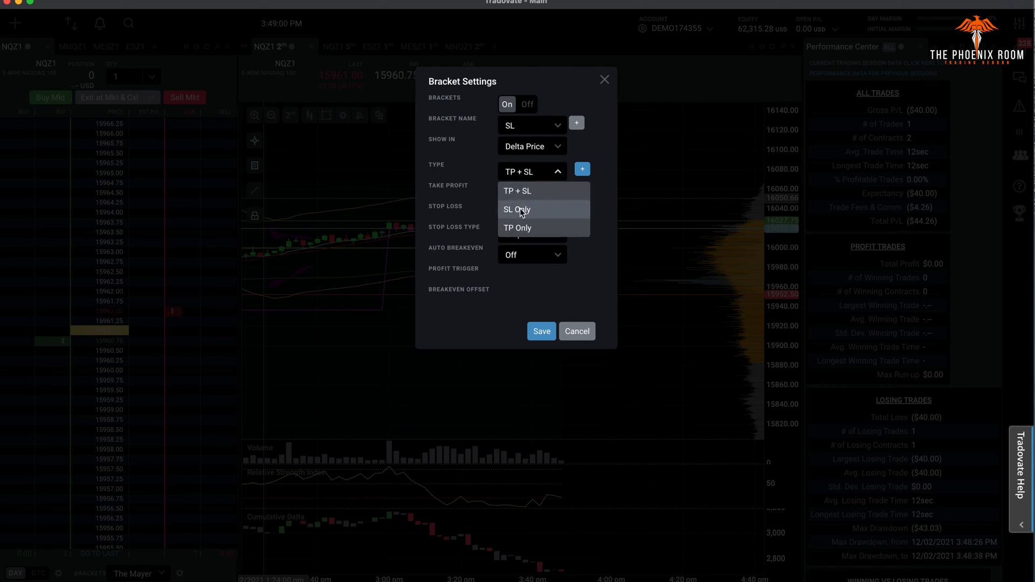
pyautogui.click(516, 209)
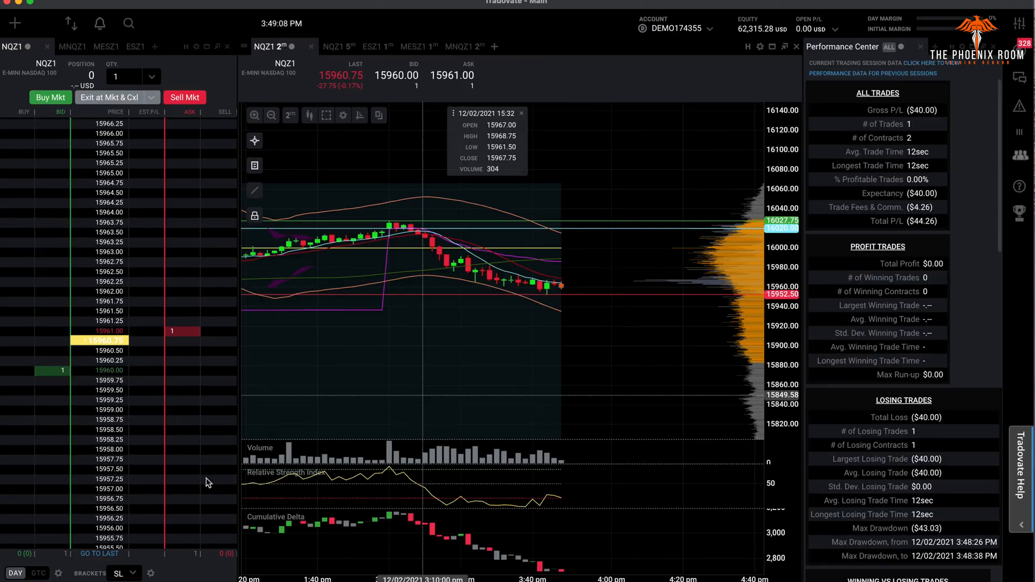
# Step: Create another saved bracket named TP + SL from the bracket settings
pyautogui.click(120, 572)
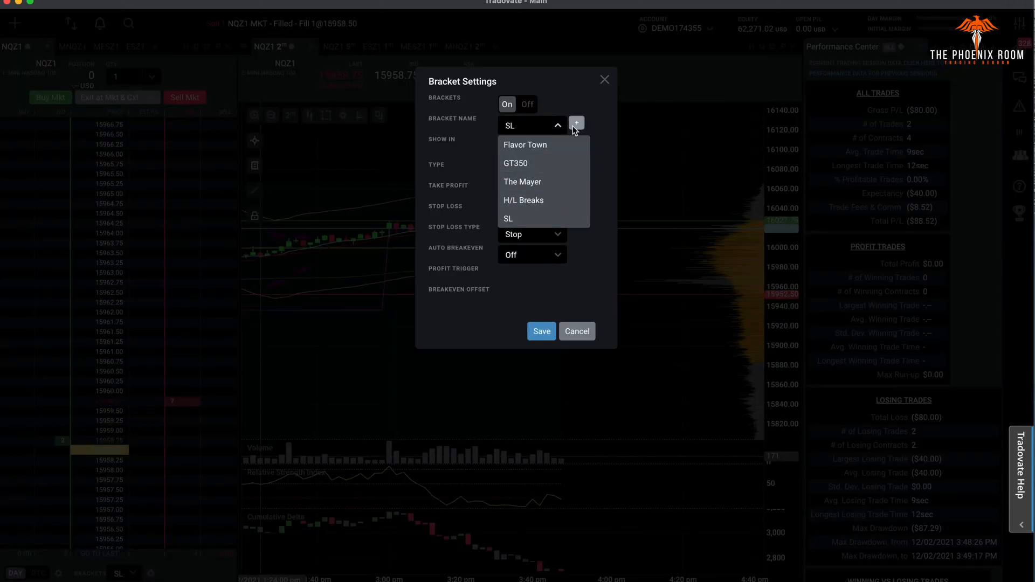
pyautogui.click(575, 123)
pyautogui.write('TP + SL')
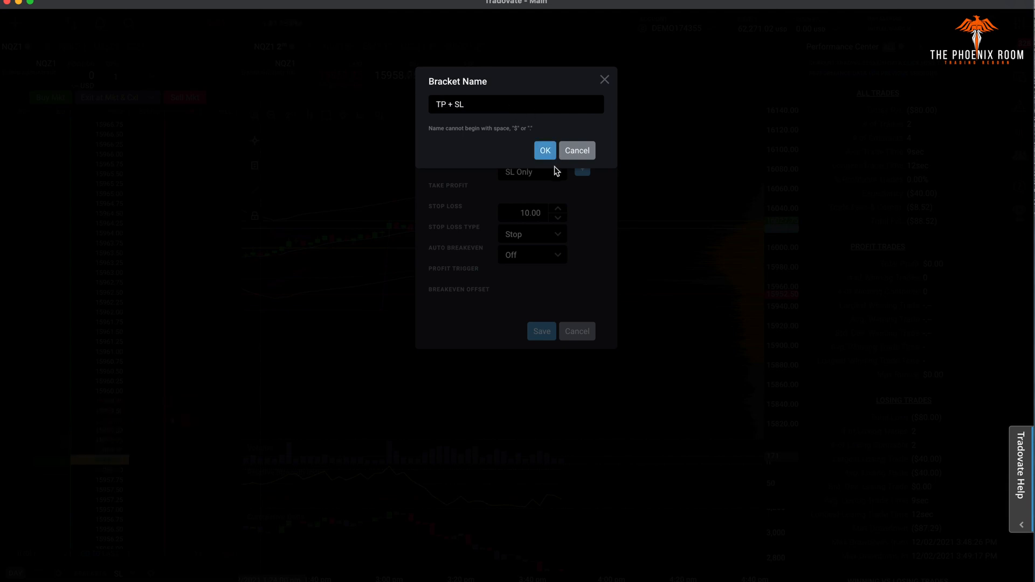
pyautogui.click(545, 150)
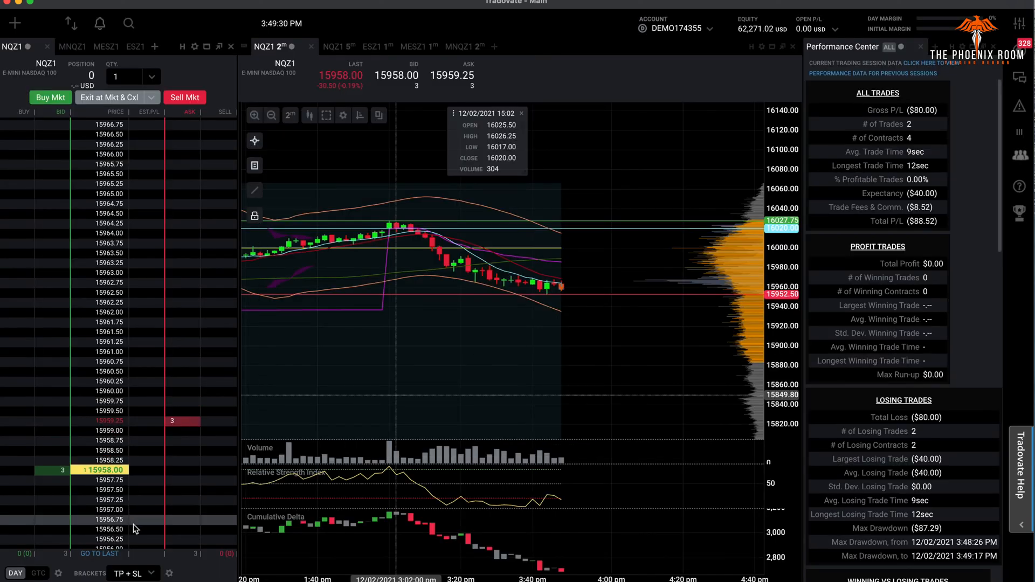
# Step: Switch to the Flavor Town bracket and view its 1.00 take profit and 1.00 stop loss settings
pyautogui.click(169, 572)
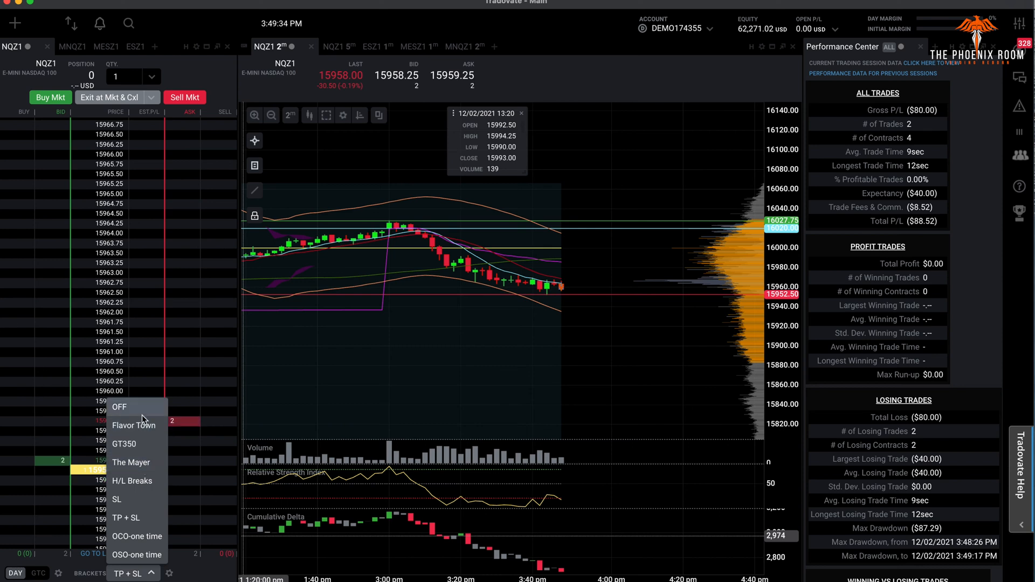
pyautogui.moveTo(131, 462)
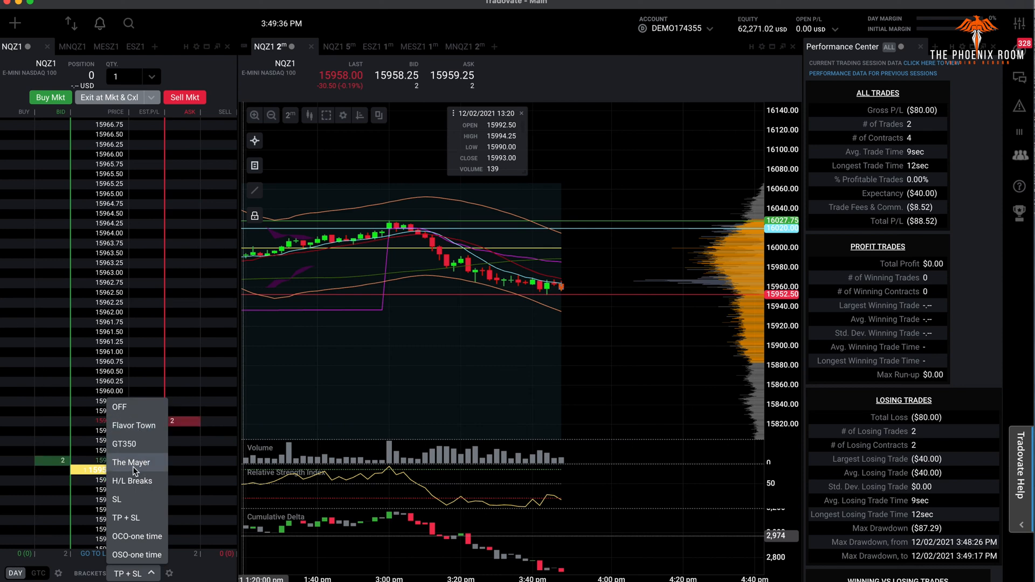
pyautogui.moveTo(132, 443)
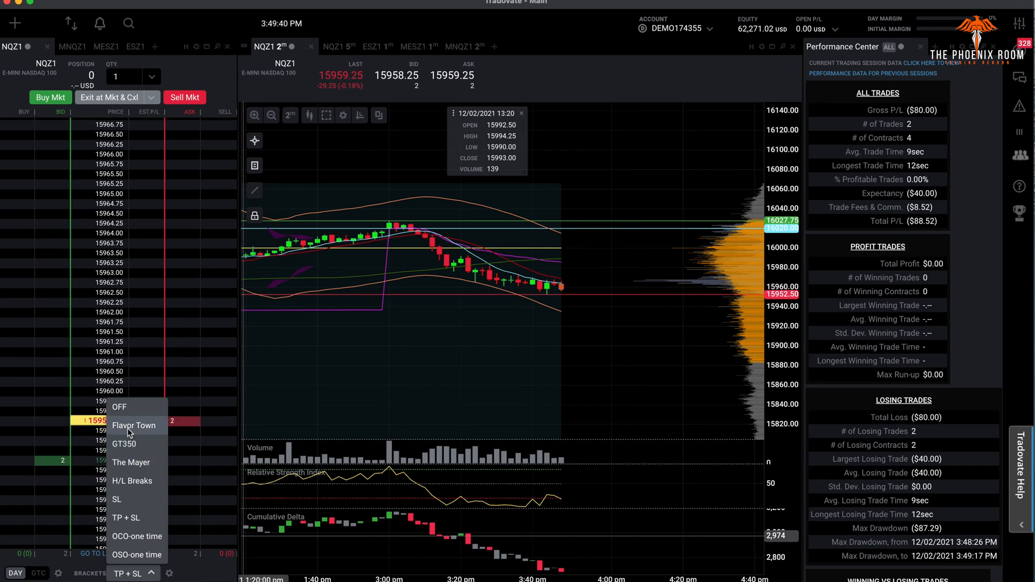
pyautogui.click(133, 424)
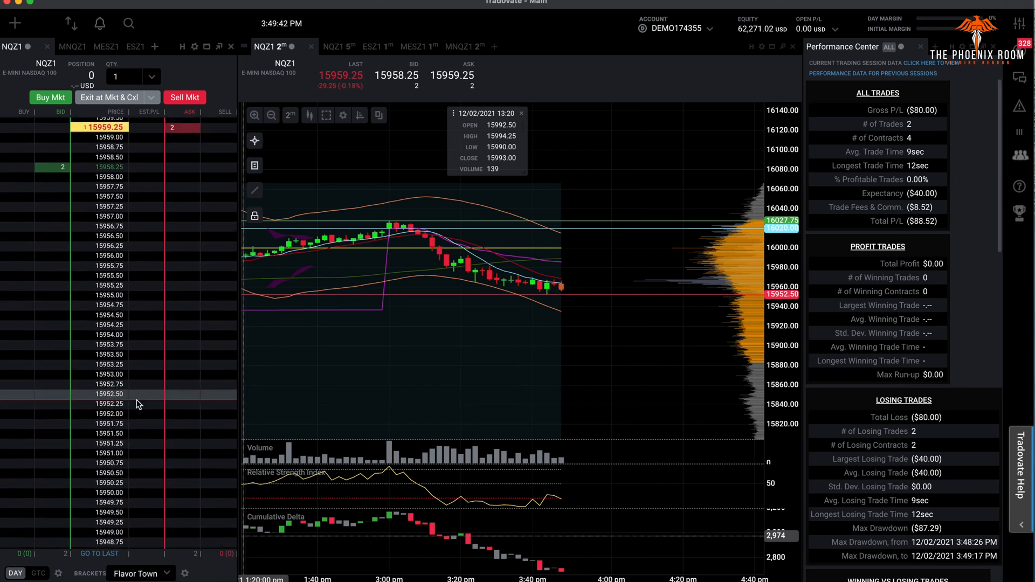
pyautogui.click(218, 374)
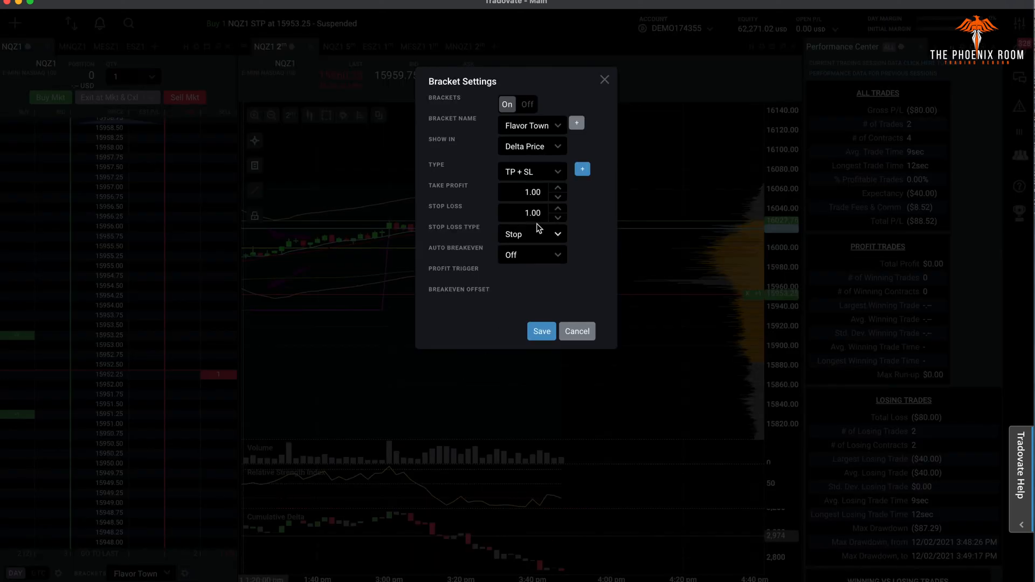
pyautogui.click(531, 254)
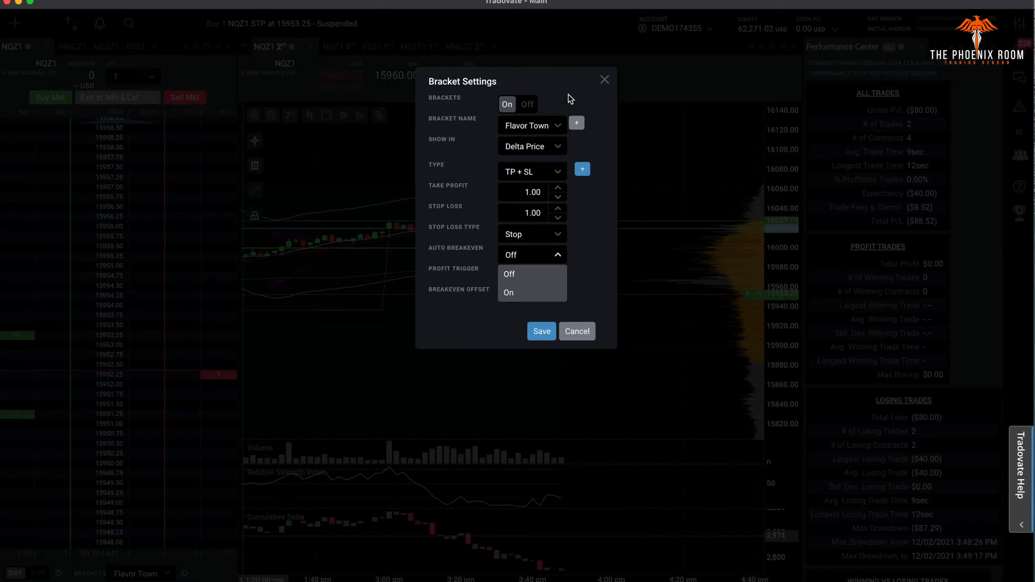
pyautogui.click(576, 330)
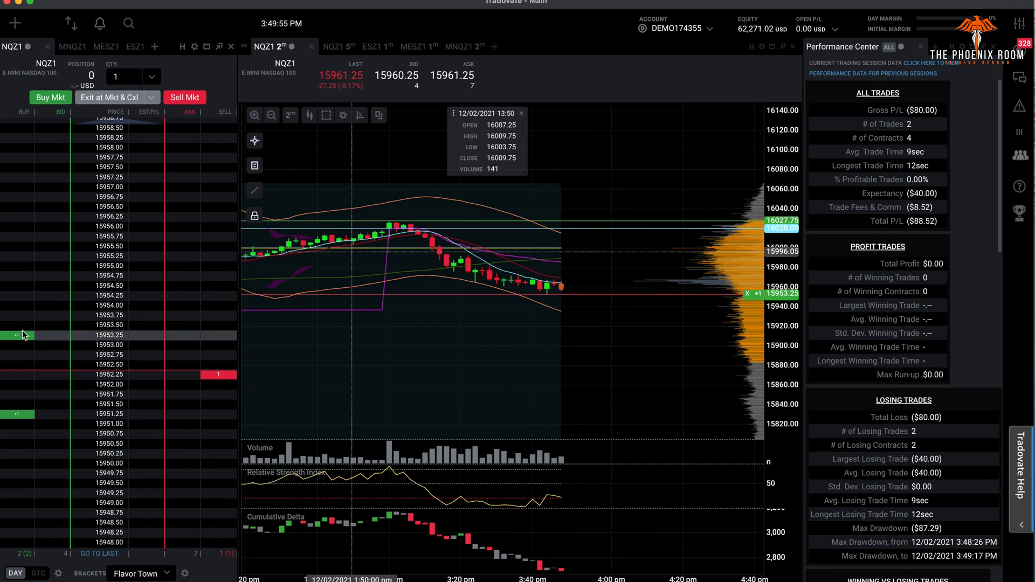
pyautogui.moveTo(129, 227)
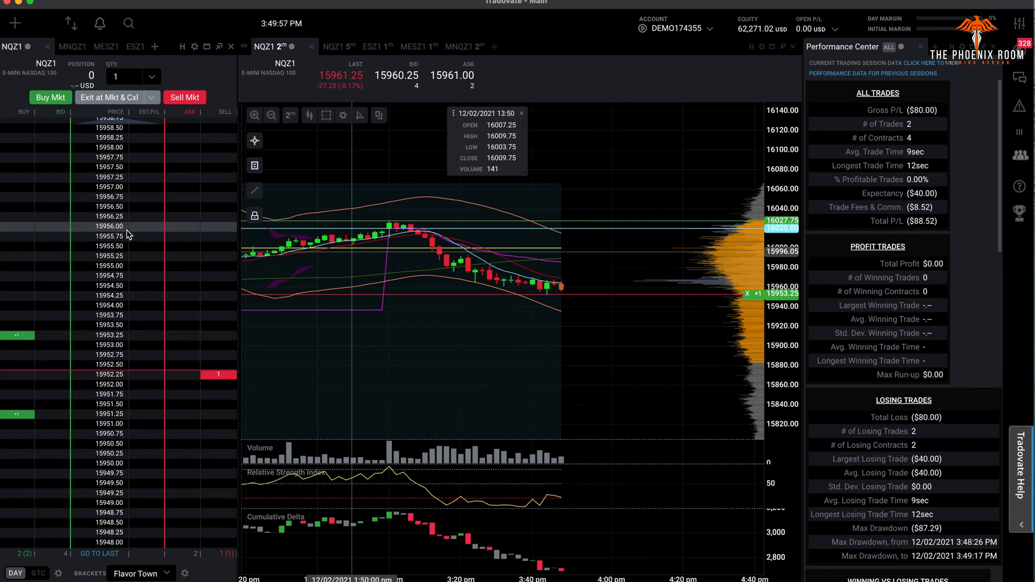
pyautogui.moveTo(119, 398)
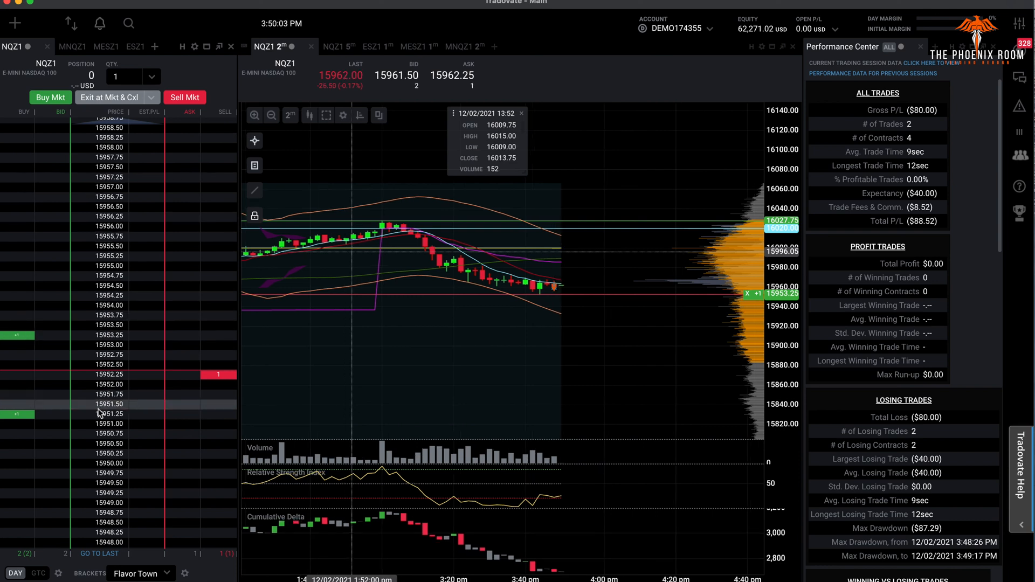
pyautogui.moveTo(128, 327)
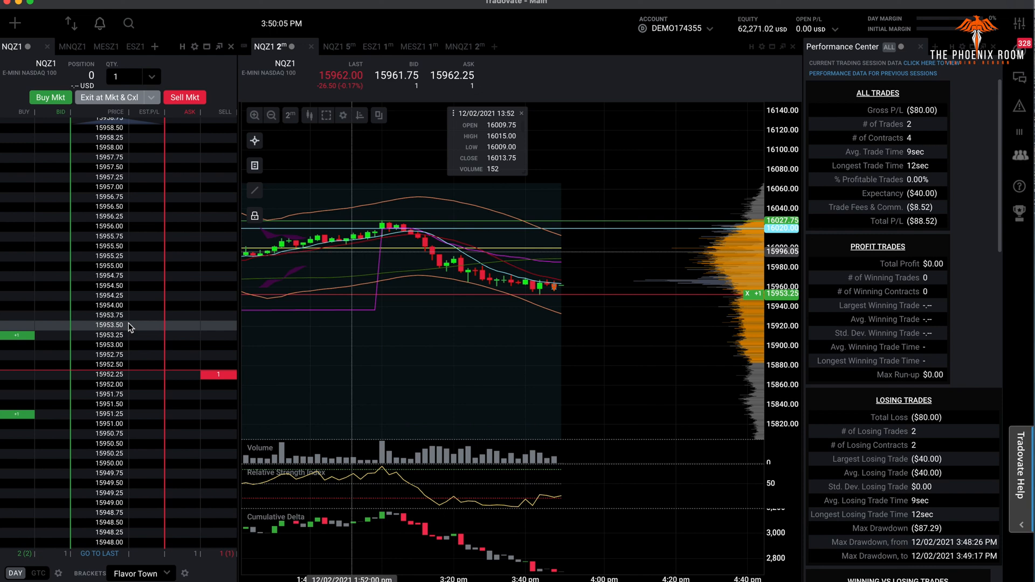
pyautogui.click(184, 573)
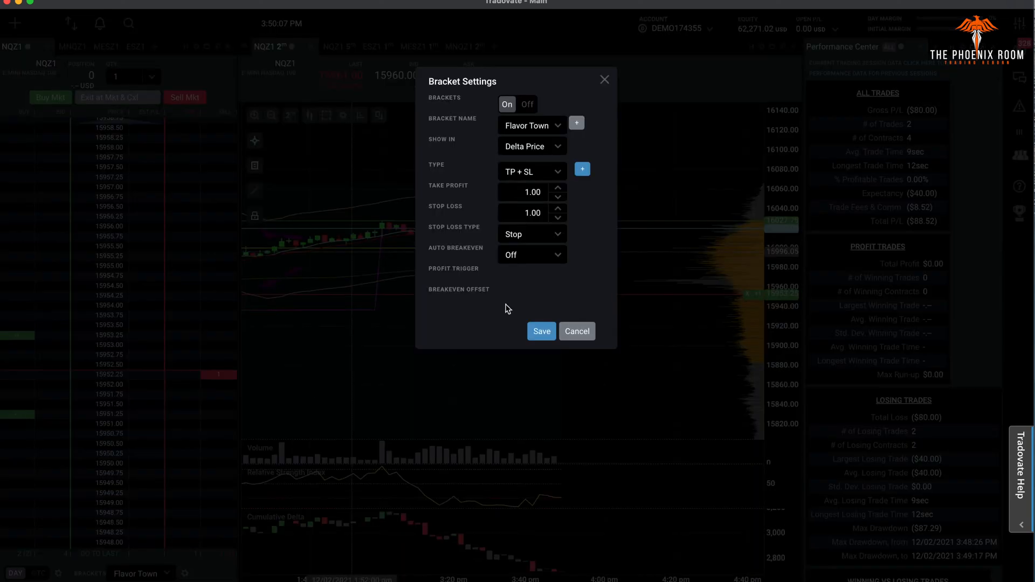
pyautogui.moveTo(557, 253)
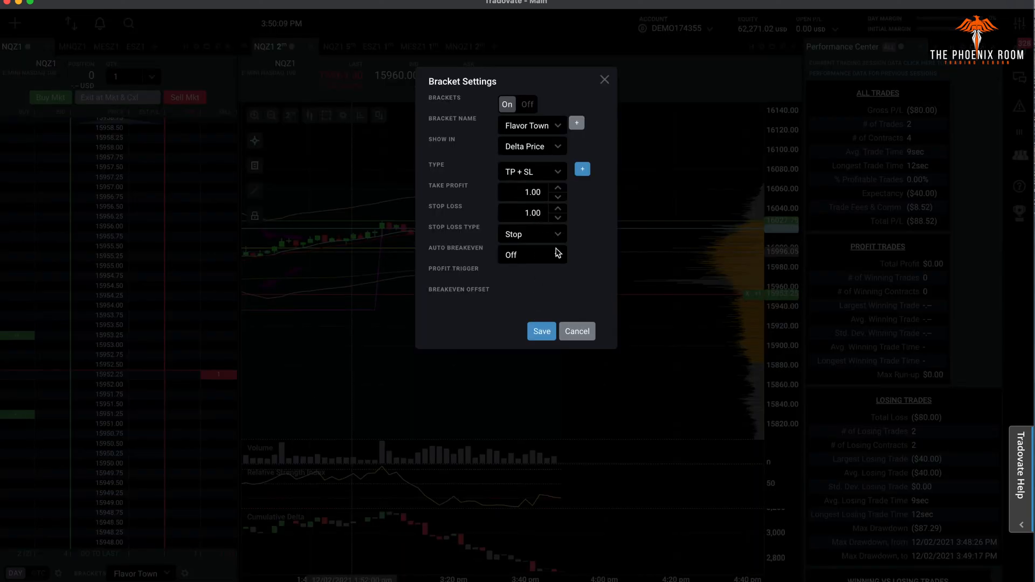
pyautogui.click(531, 254)
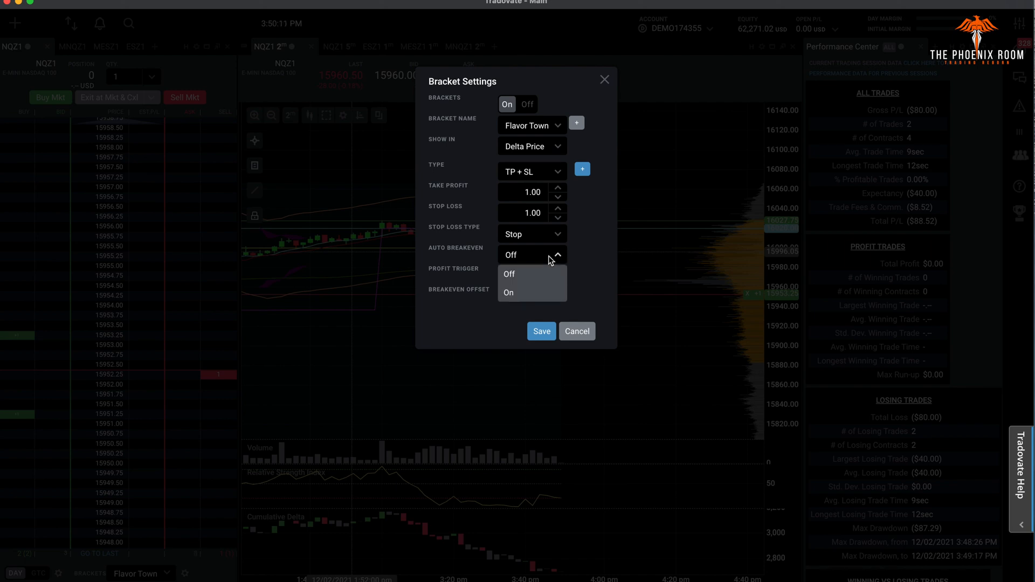
pyautogui.moveTo(605, 225)
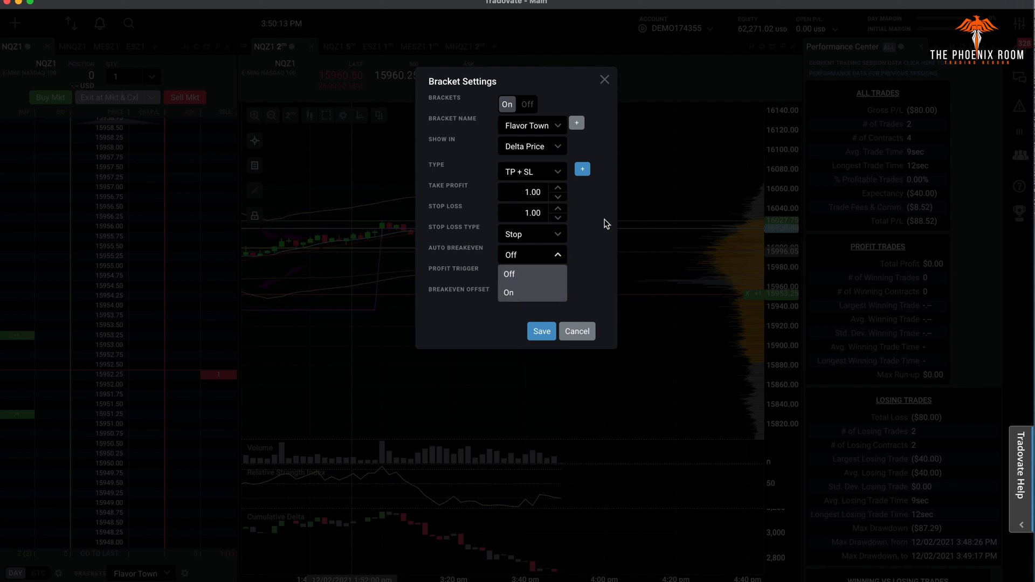
pyautogui.click(509, 274)
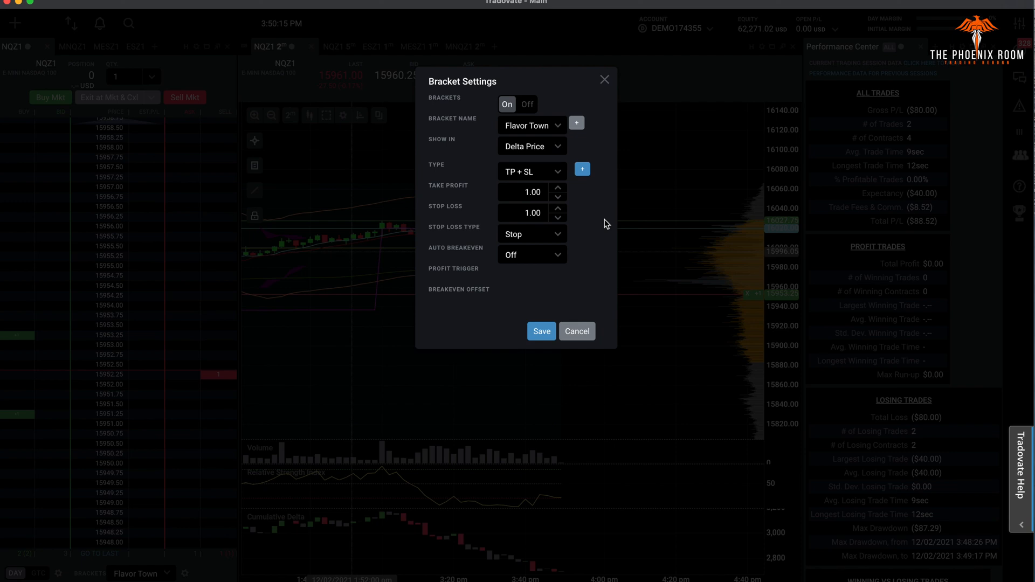